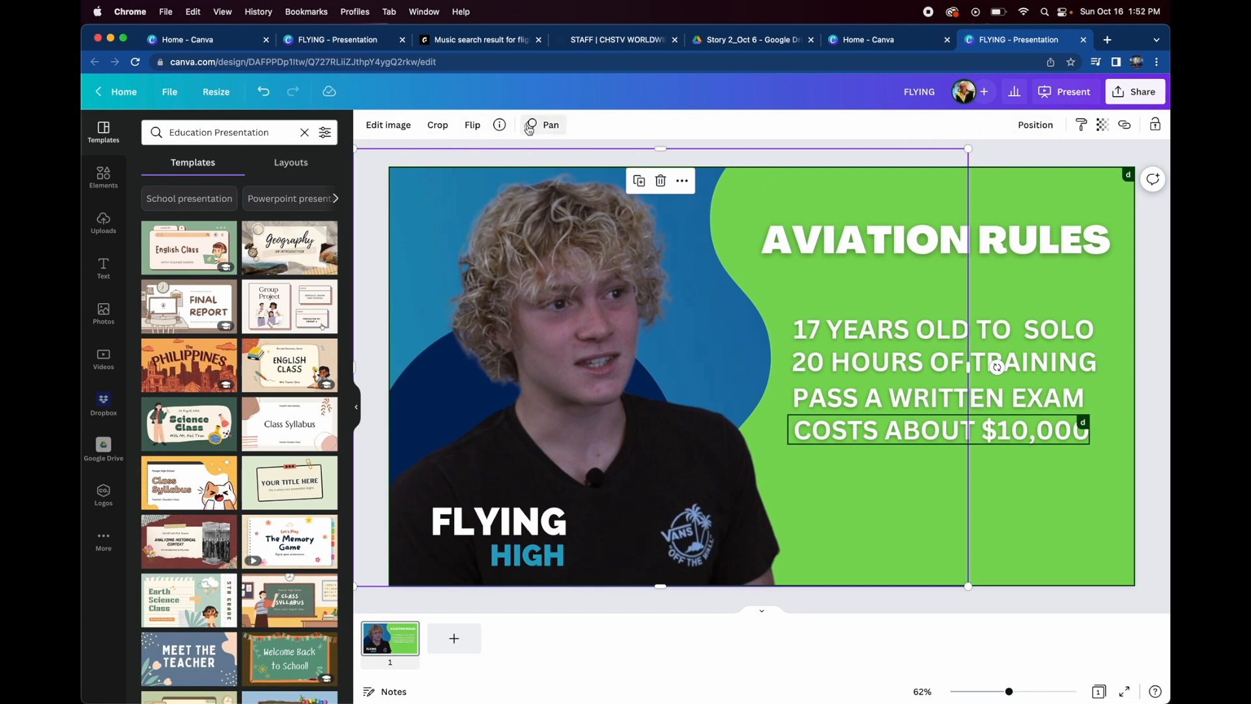
# - Give the slide photo a Pan entrance and the AVIATION RULES headline a Breathe text animation
pyautogui.click(550, 125)
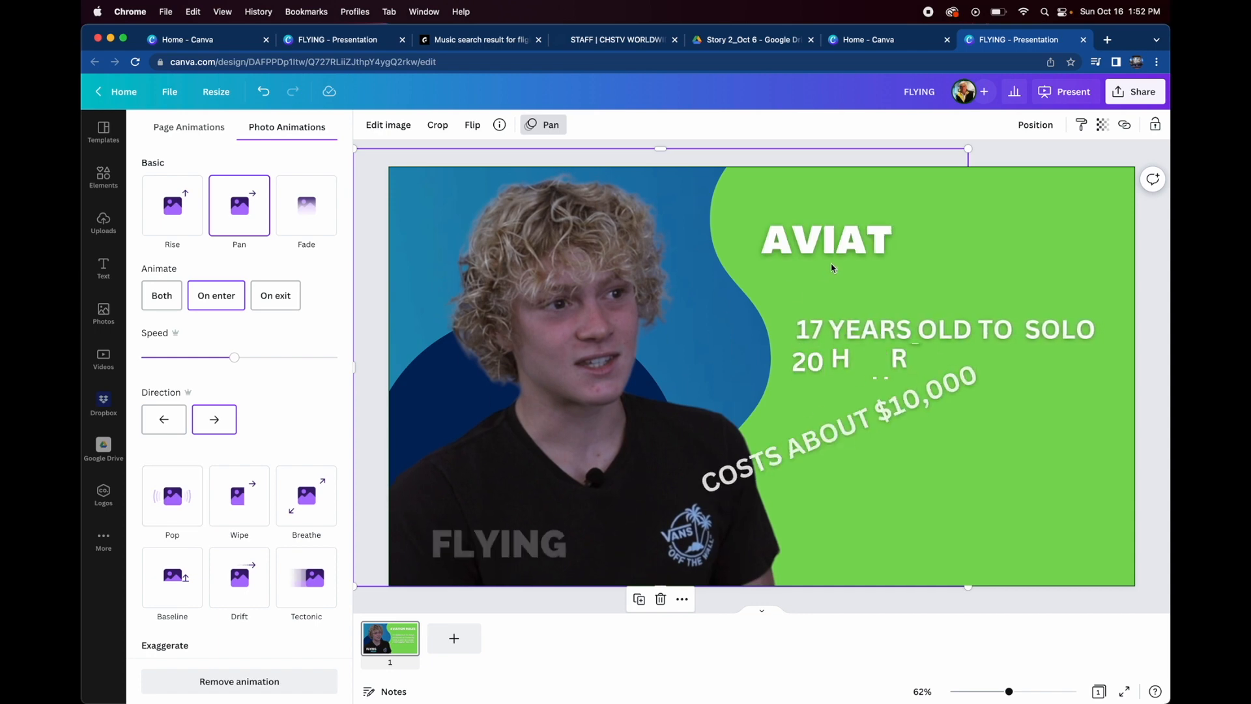
pyautogui.click(826, 240)
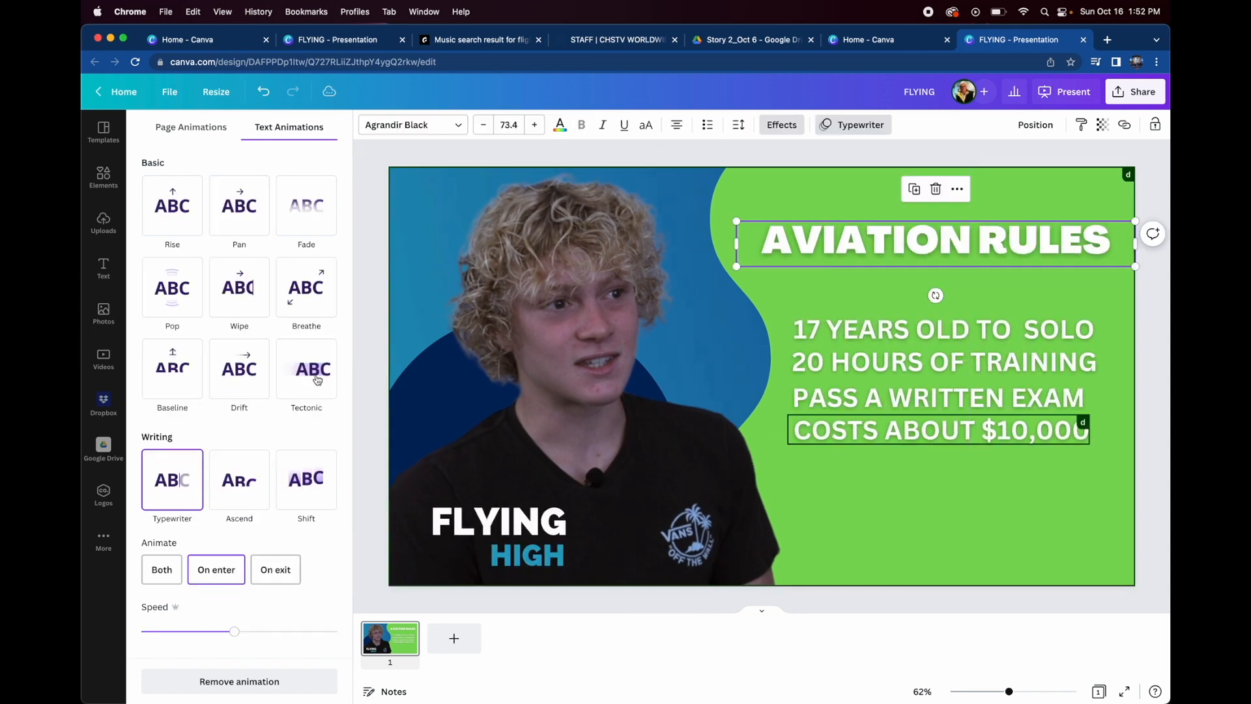
pyautogui.click(305, 286)
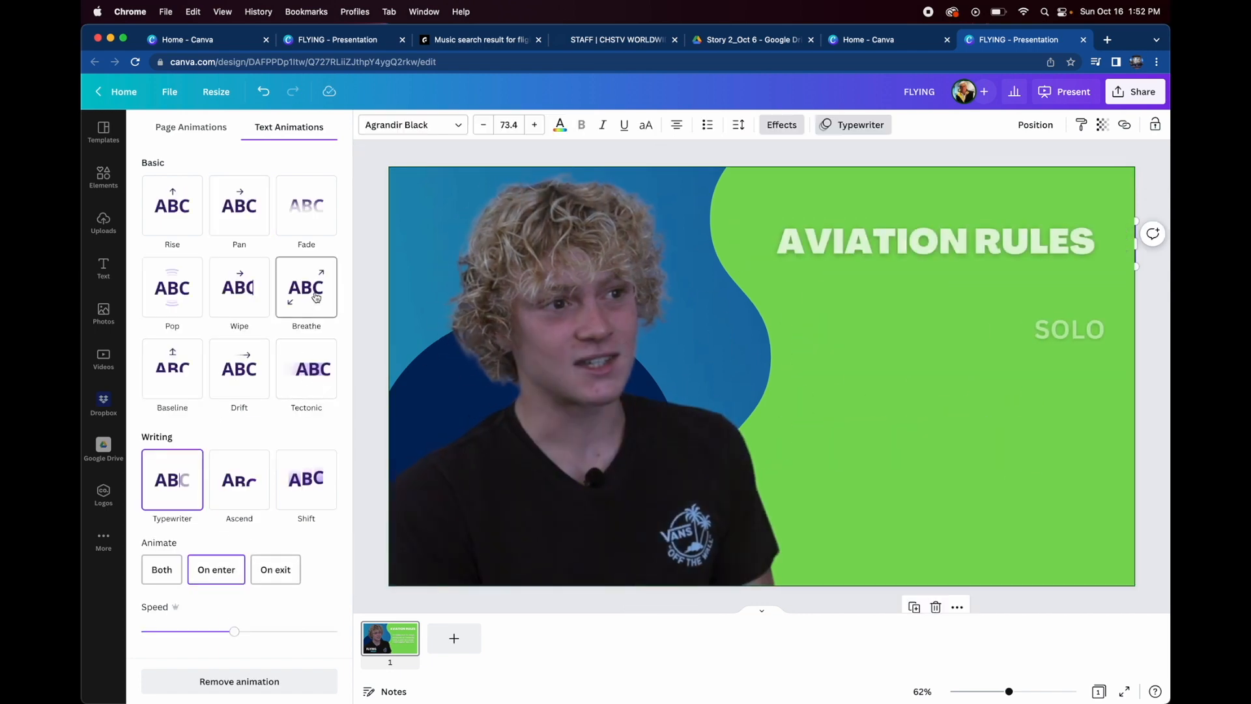
pyautogui.click(238, 286)
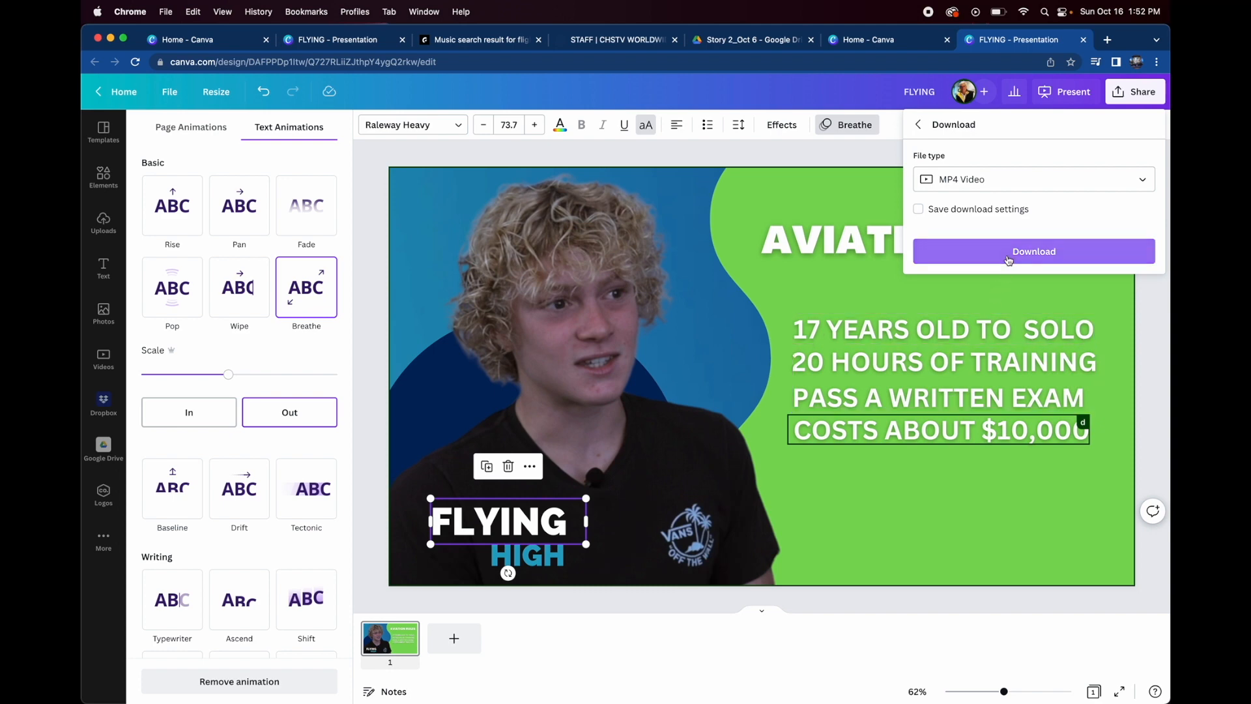
# - Download the animated FLYING HIGH slide from Canva as an MP4 video
pyautogui.click(1032, 251)
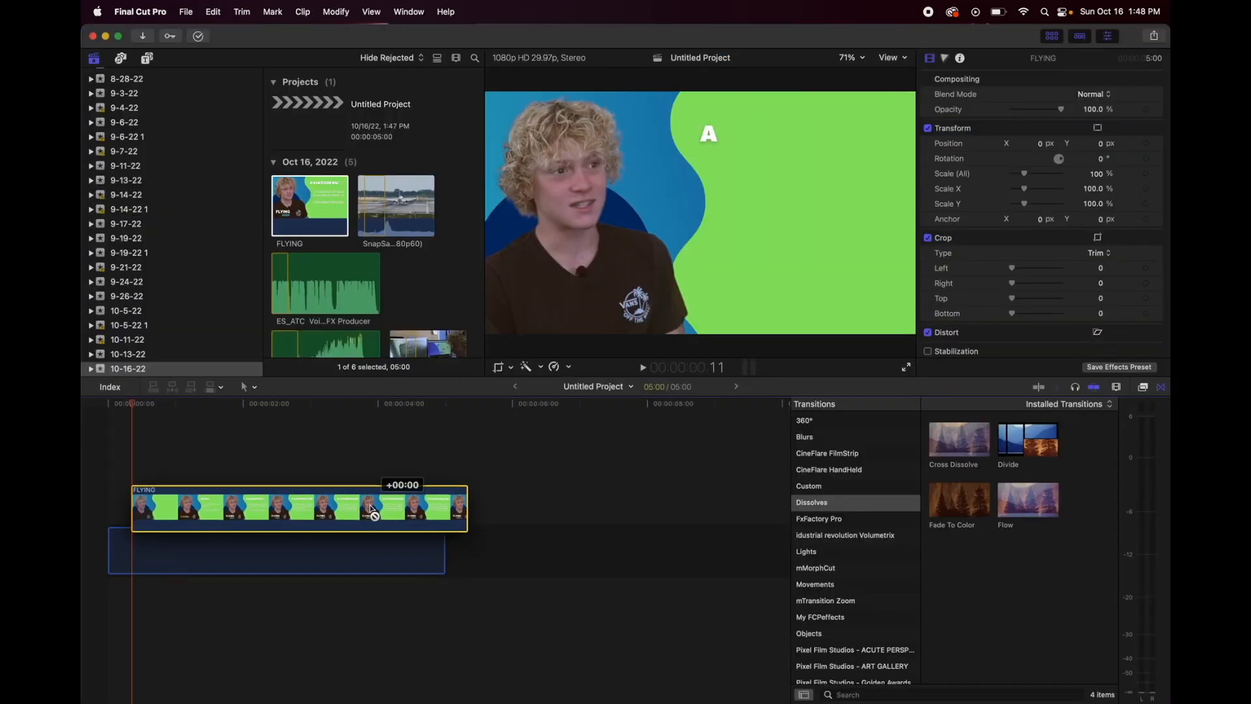
# - Place the FLYING slide clip on the timeline above the airport runway footage
pyautogui.click(394, 205)
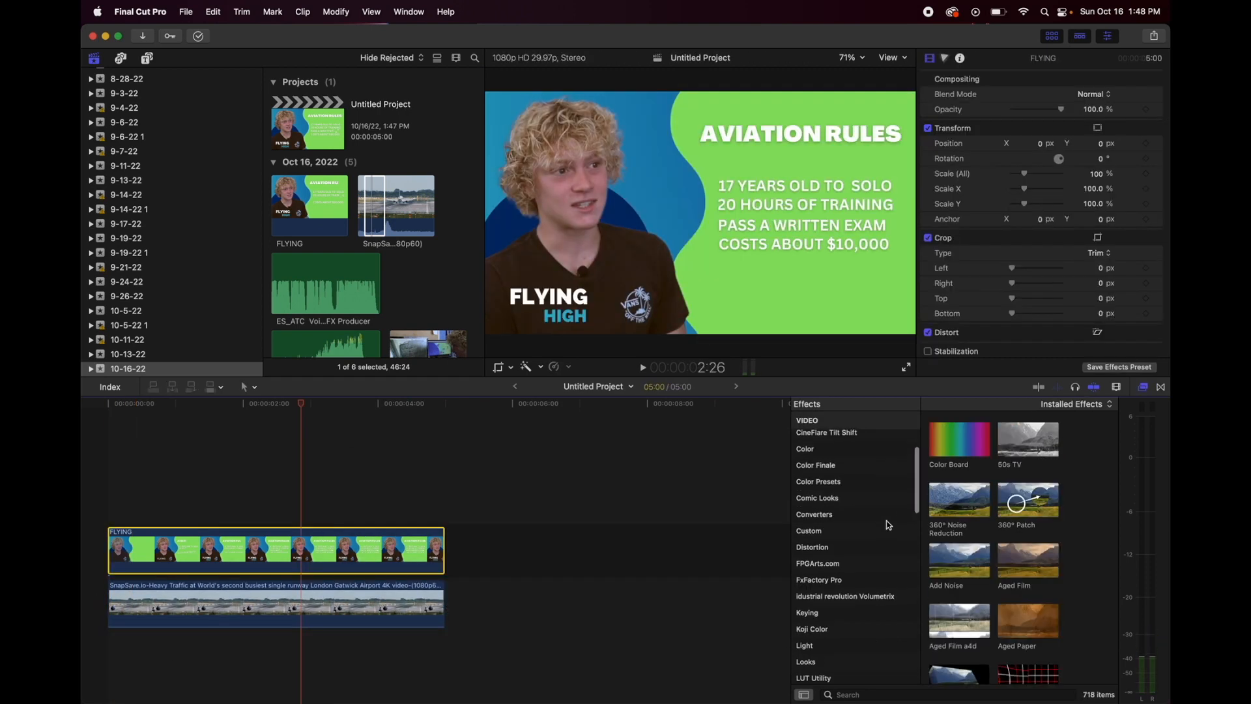
# - Apply the Keyer effect to the FLYING clip so the runway footage shows through the green background
pyautogui.scroll(-3)
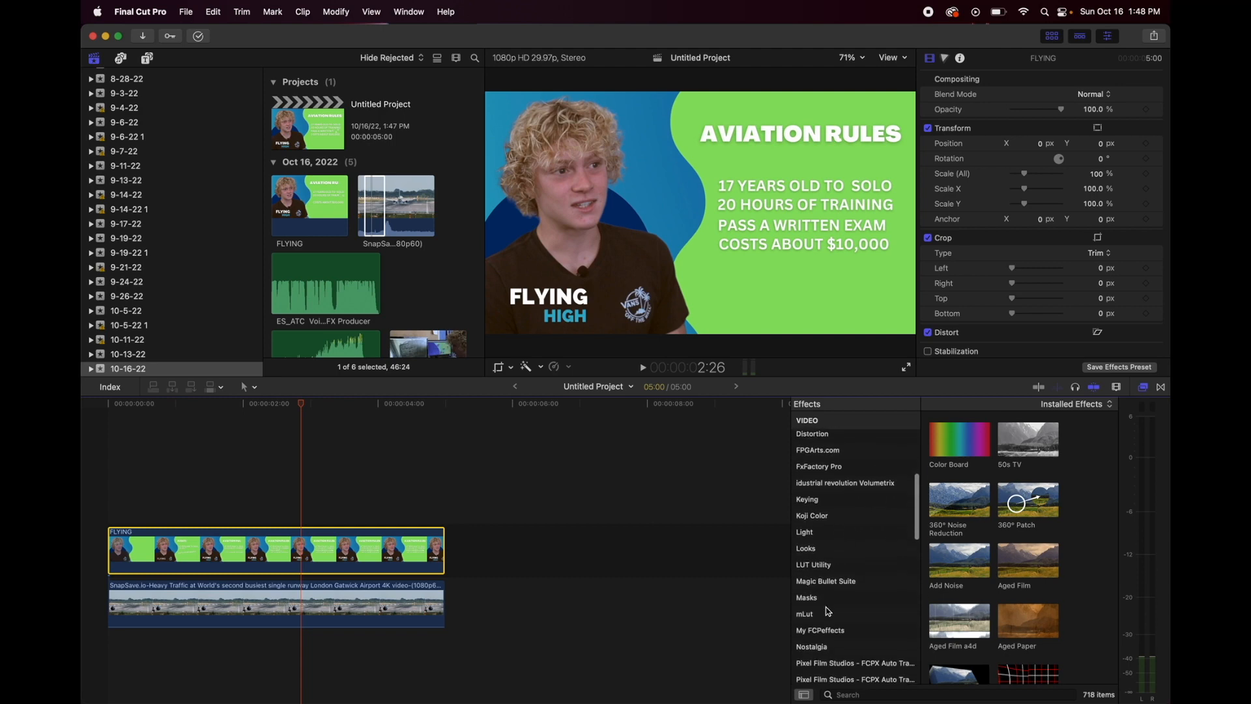
pyautogui.click(806, 499)
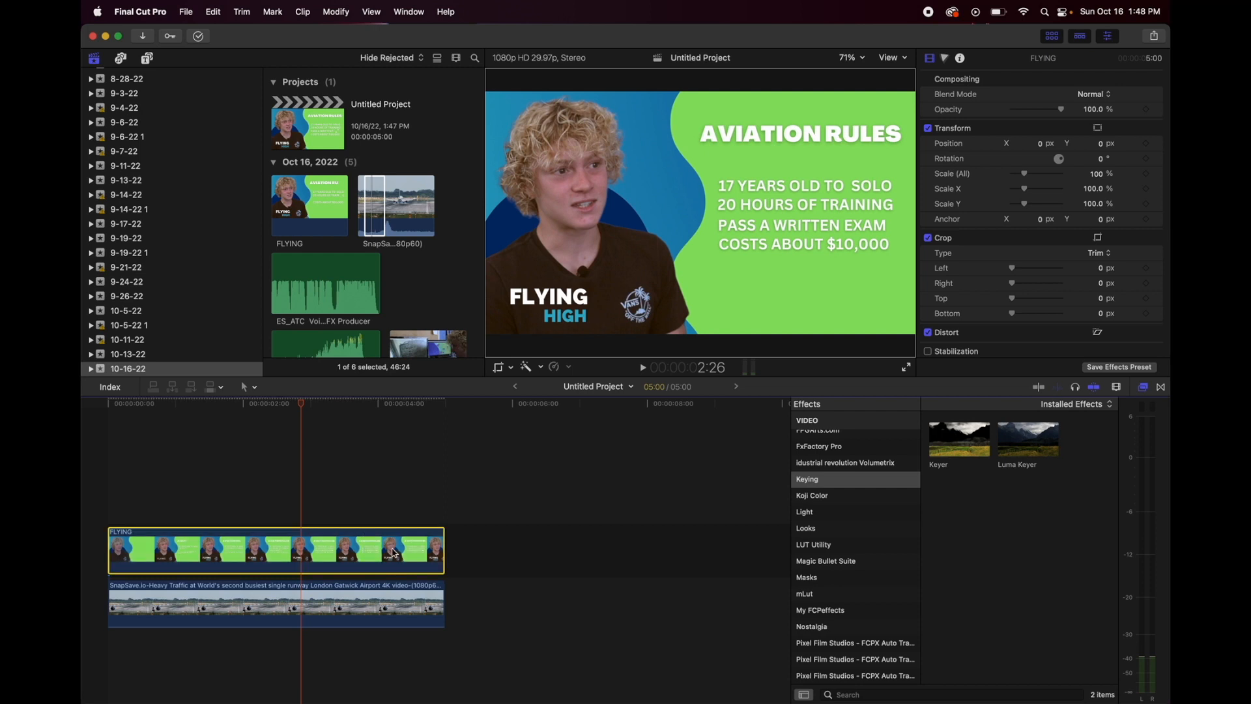
pyautogui.doubleClick(958, 438)
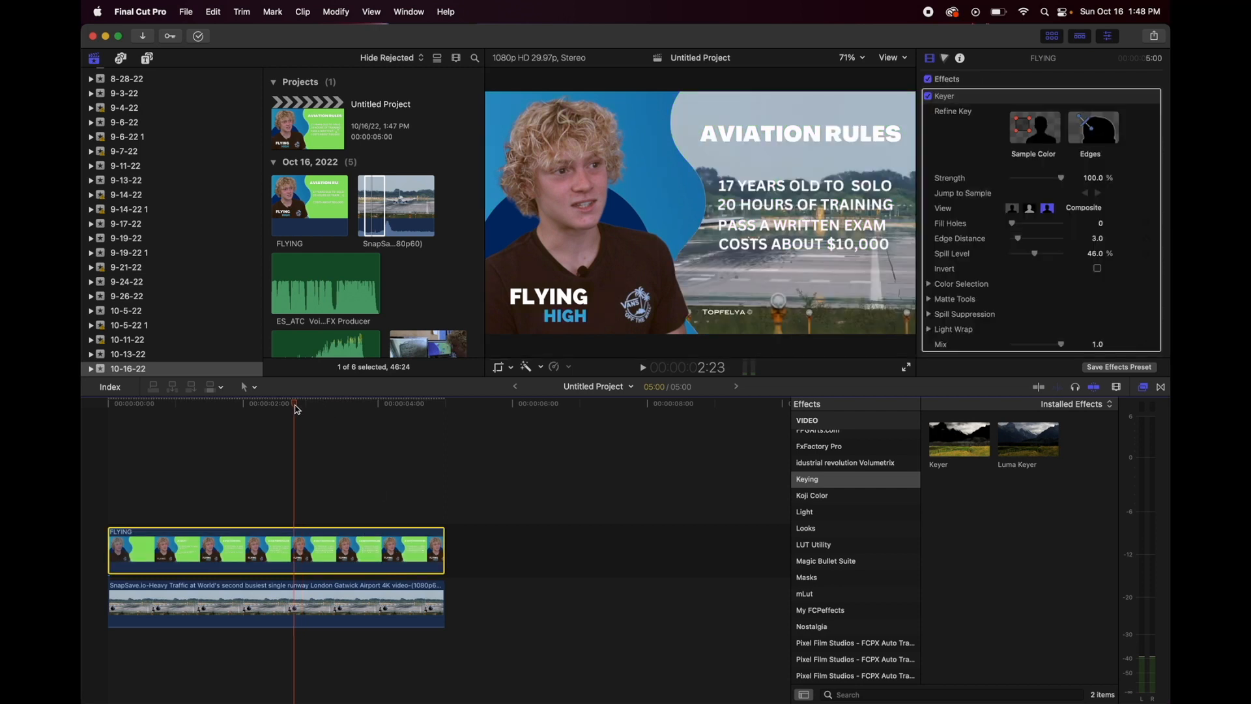
pyautogui.click(275, 604)
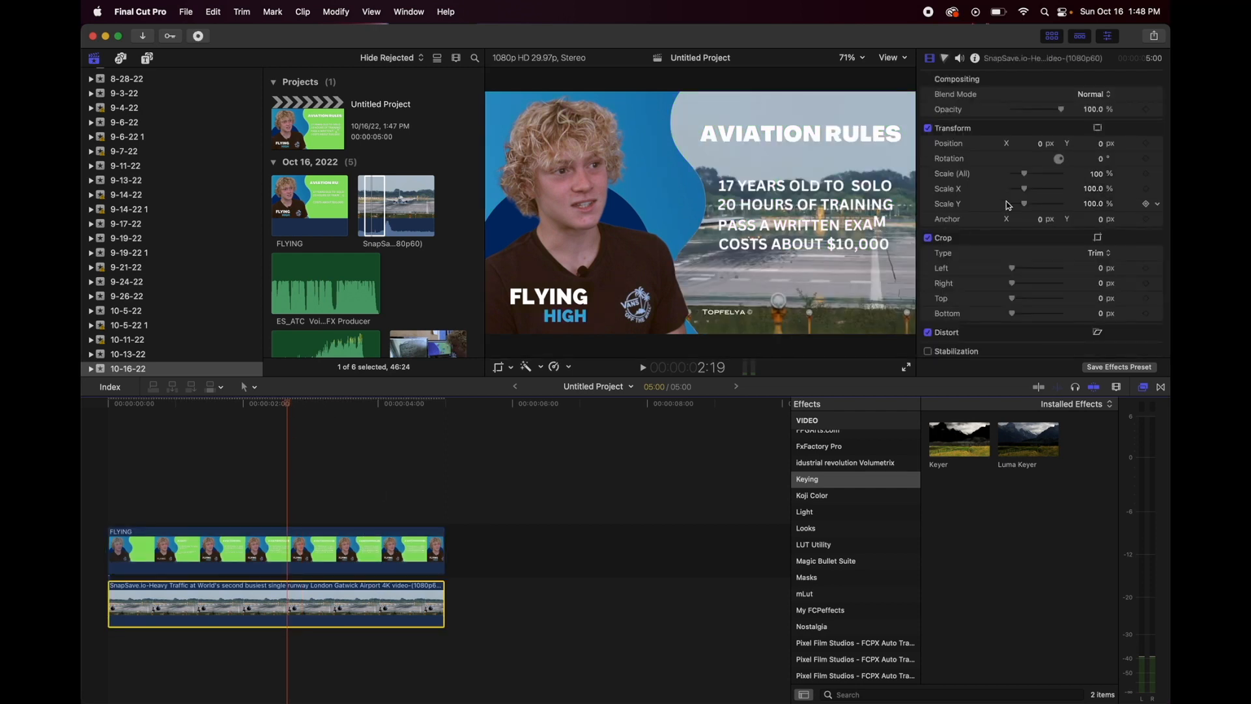